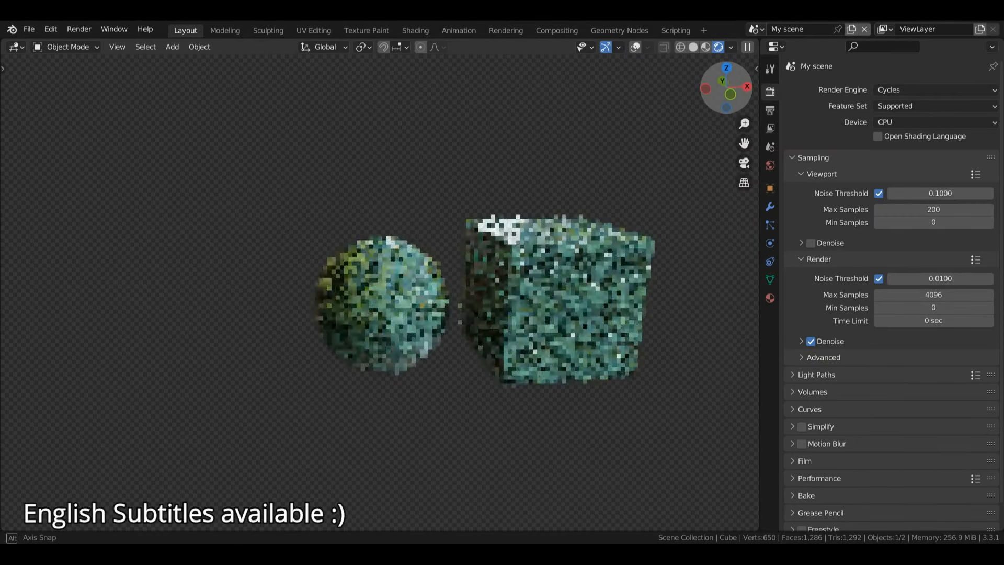
Step: Connect Combine XYZ (X at 1) to the Material Output Surface, turning the cube red
click(556, 30)
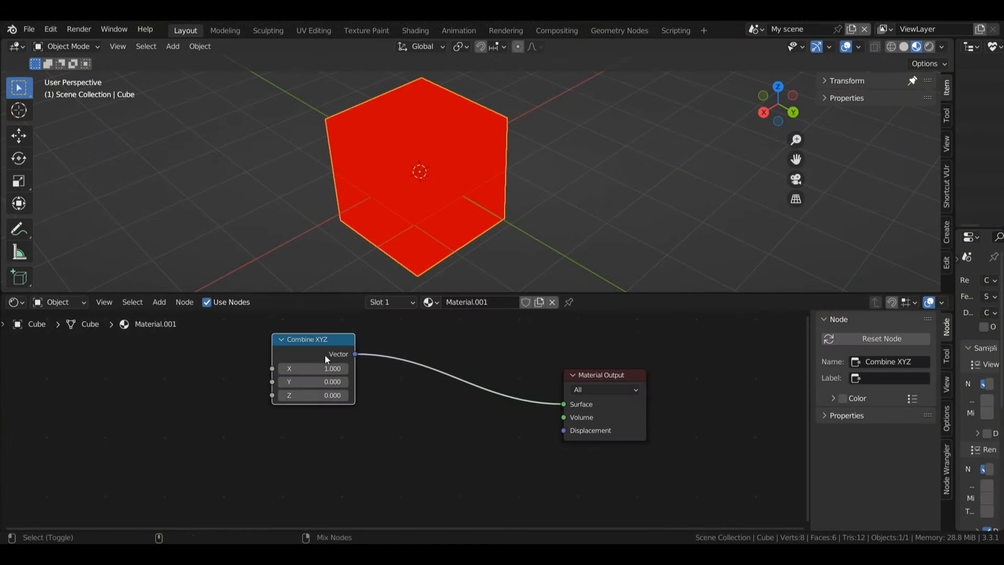
key(Tab)
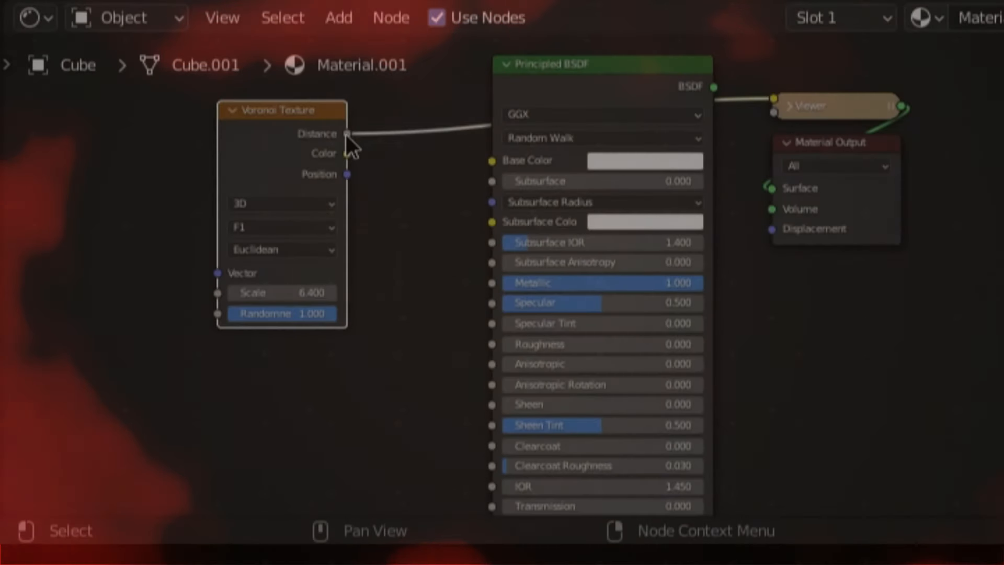
Step: Link the Voronoi Texture Distance output to another Principled BSDF input
drag(346, 134, 647, 191)
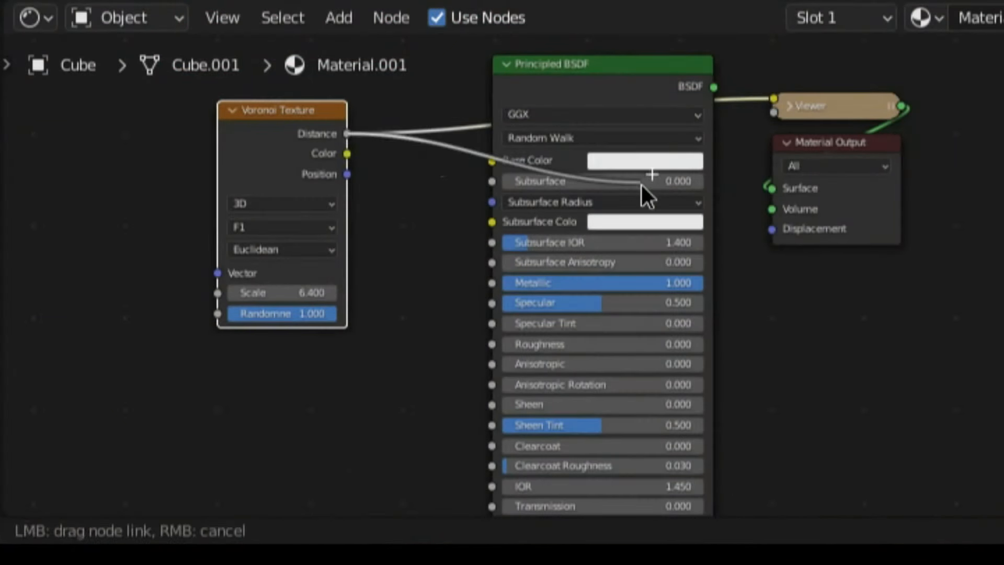